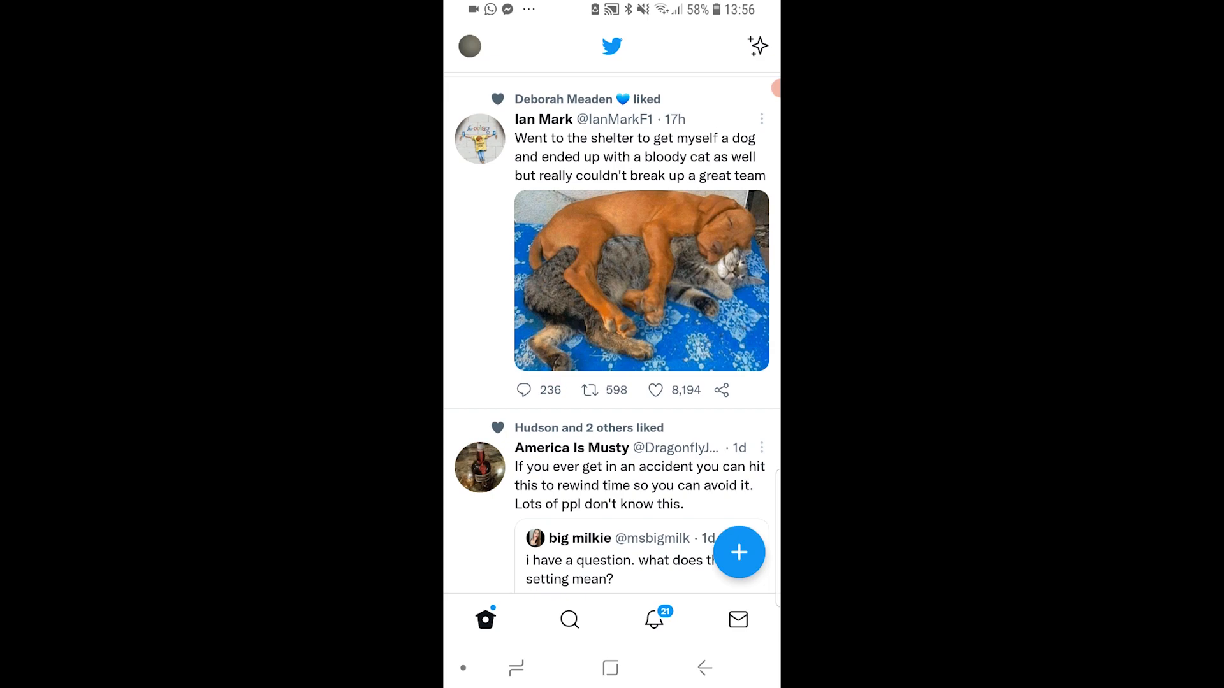
# Reach Privacy and safety via the profile avatar menu and Settings and privacy
pyautogui.click(469, 46)
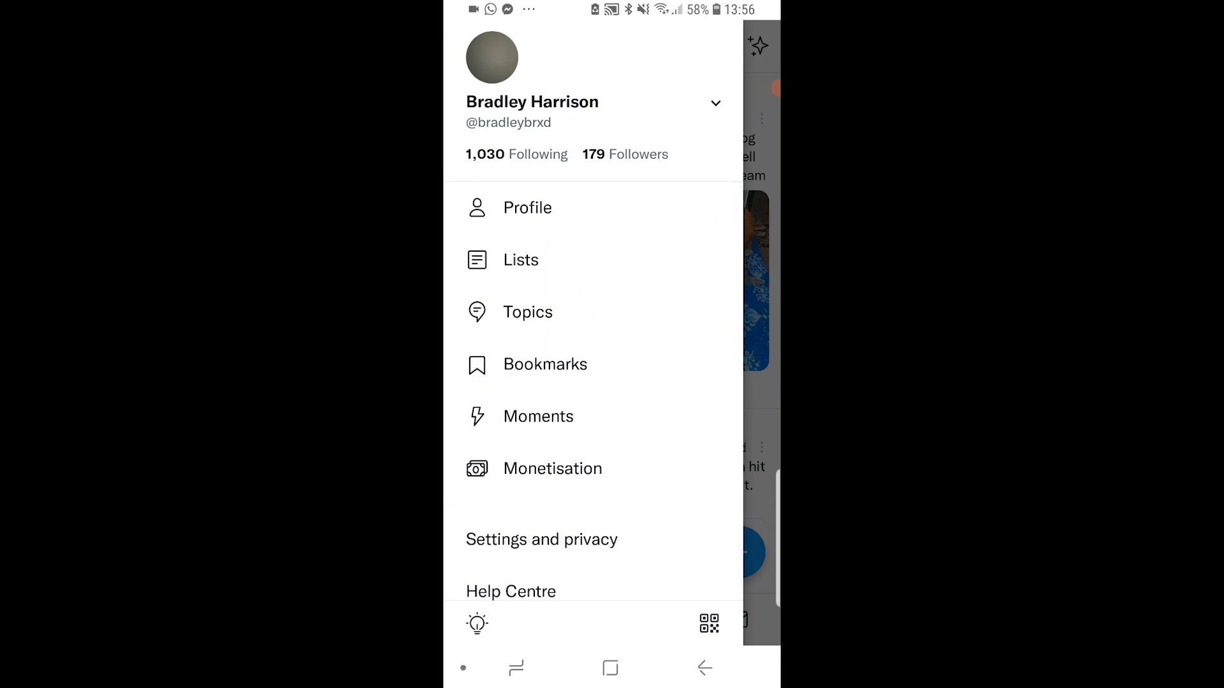
pyautogui.click(541, 539)
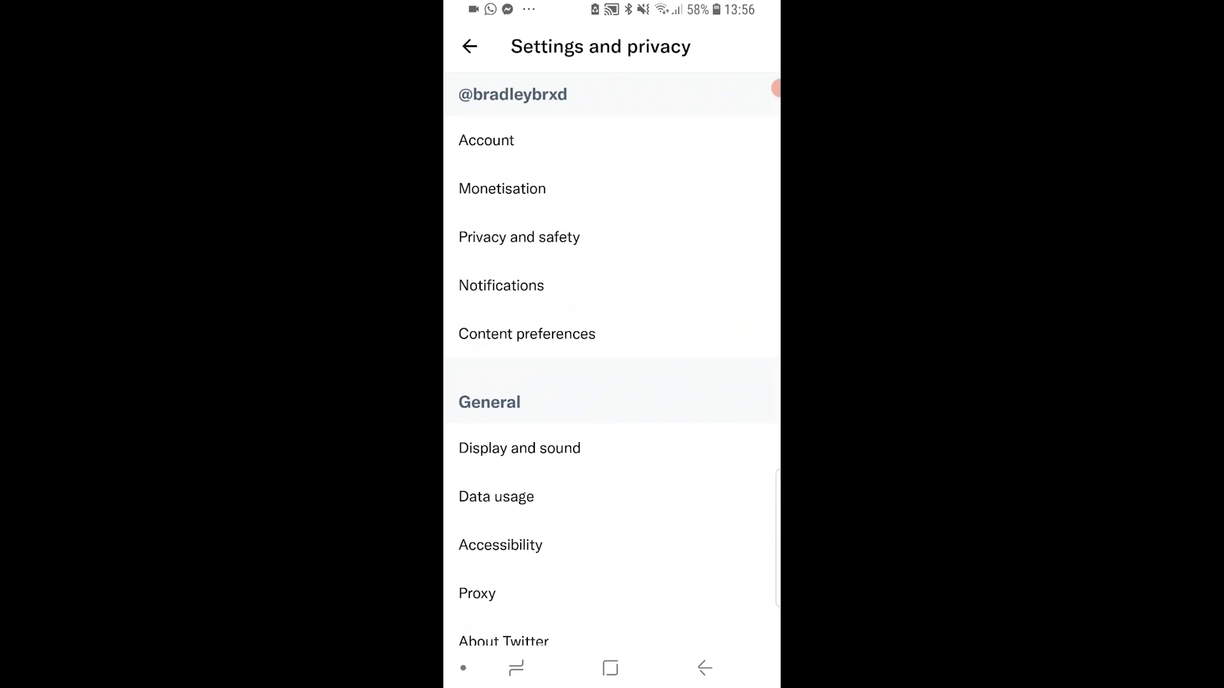
pyautogui.click(519, 238)
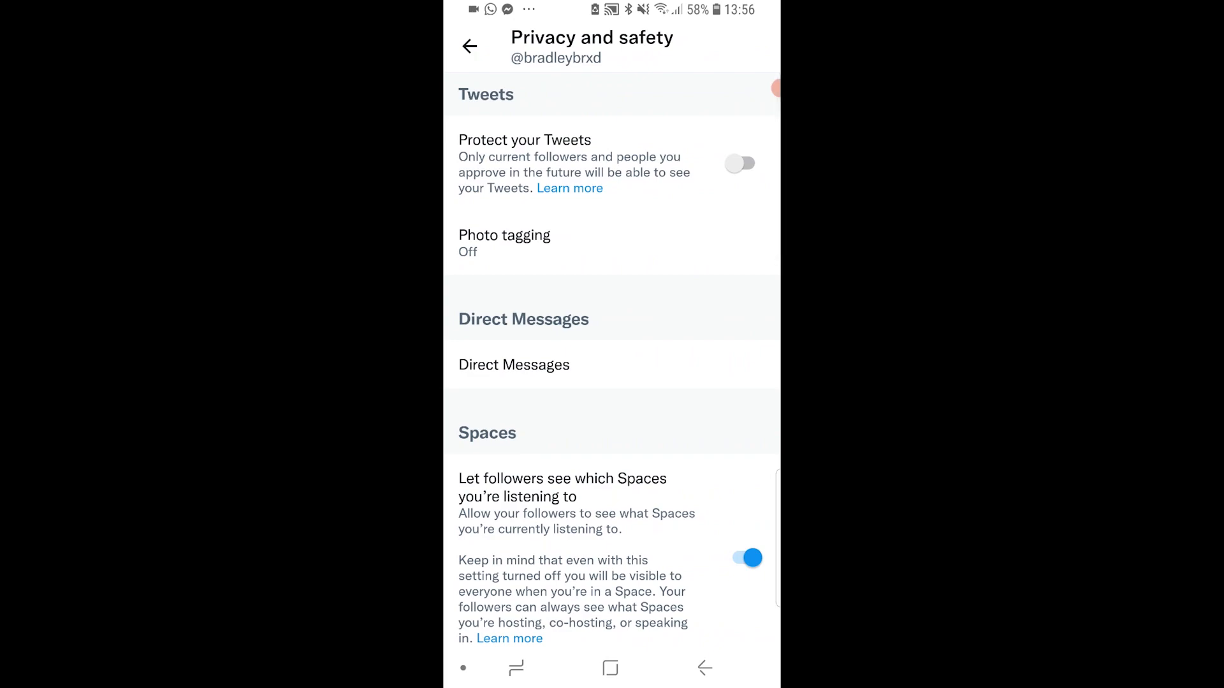
pyautogui.click(740, 165)
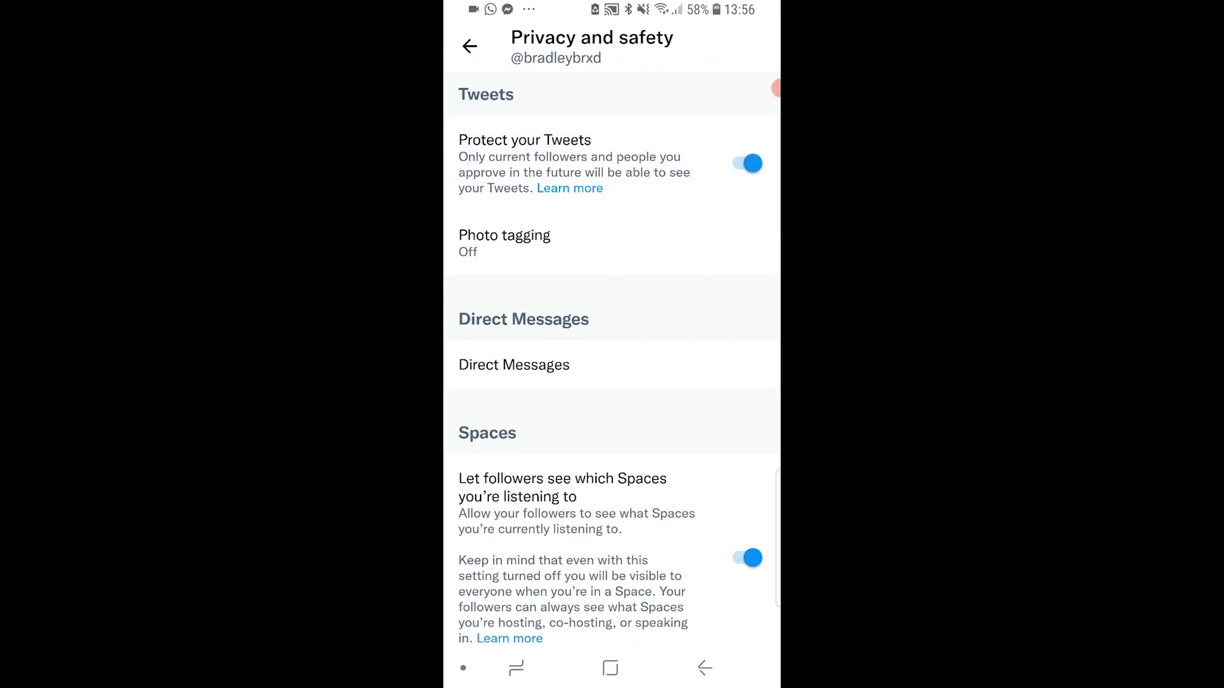
pyautogui.click(746, 164)
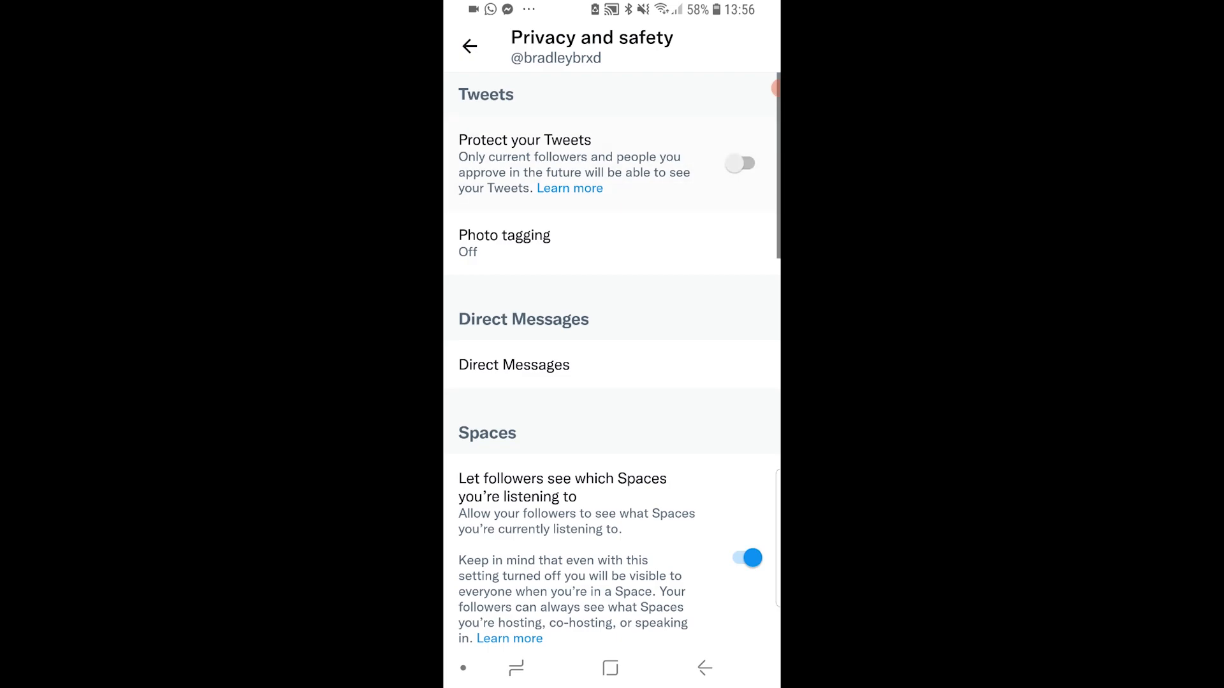